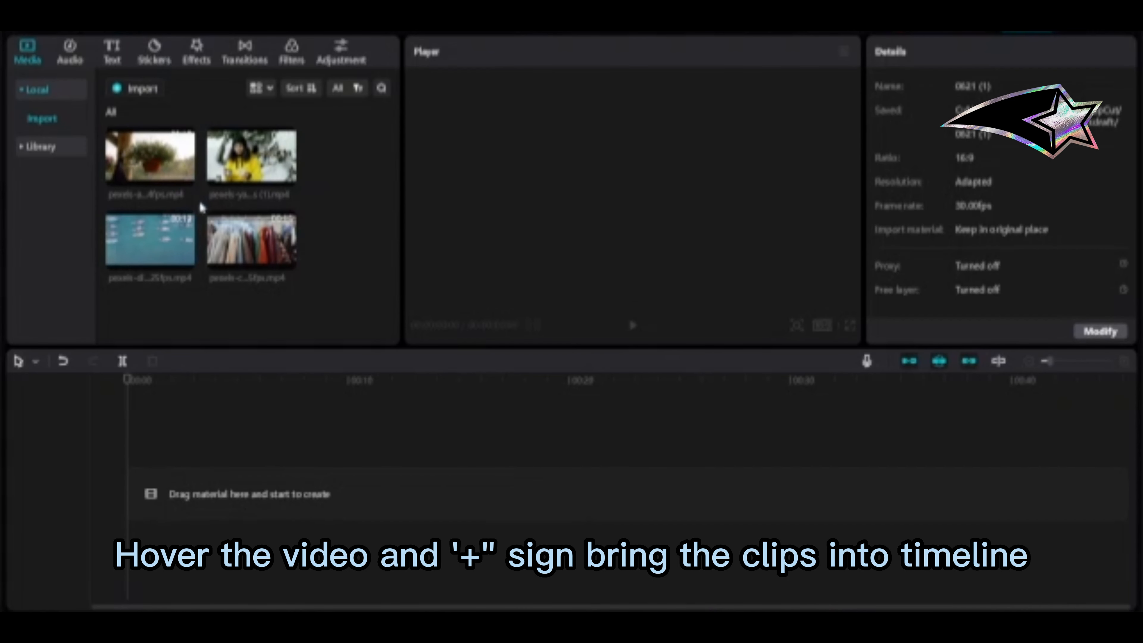
Add the hanging-flowers clip and the snowy yellow-jacket clip to the timeline
{"action": "left_click", "coordinate": [185, 177]}
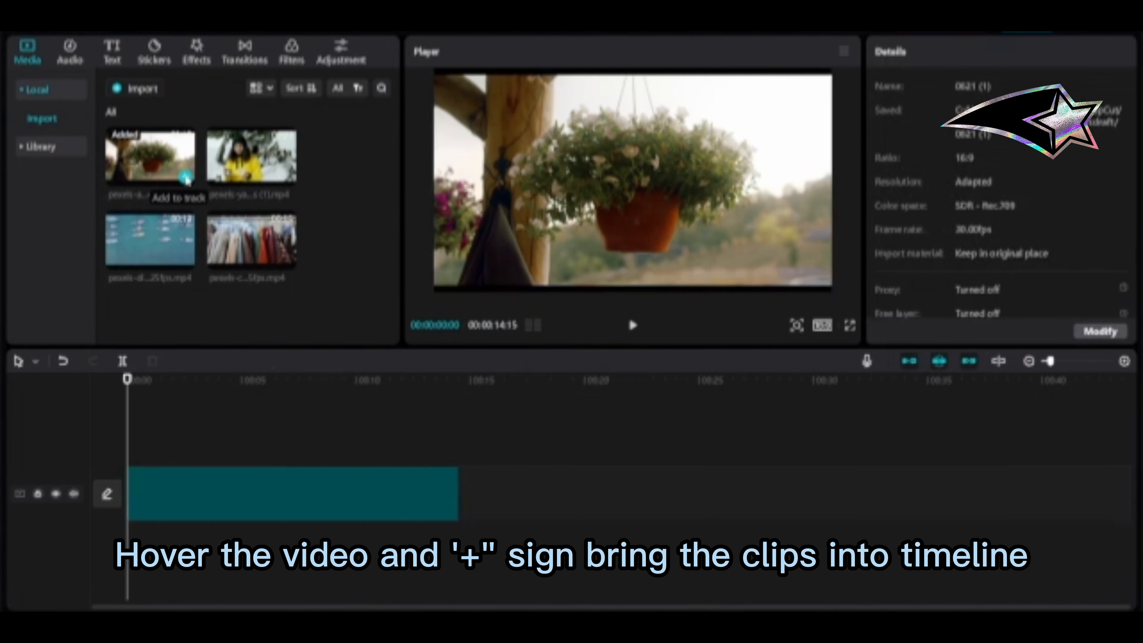
{"action": "left_click", "coordinate": [186, 179]}
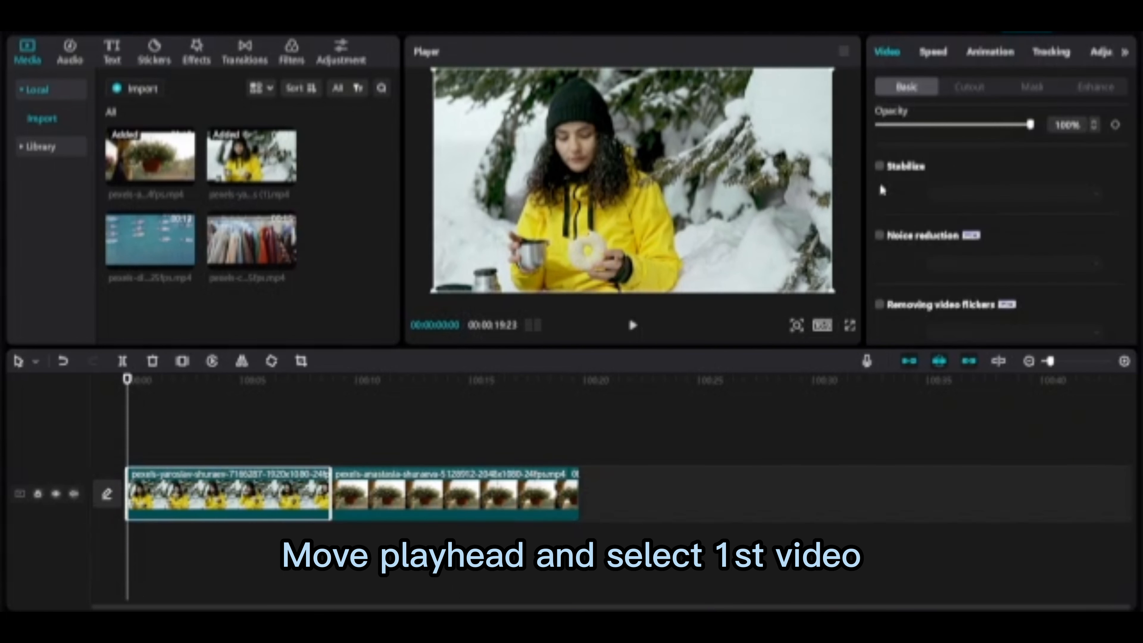
{"action": "mouse_move", "coordinate": [964, 208]}
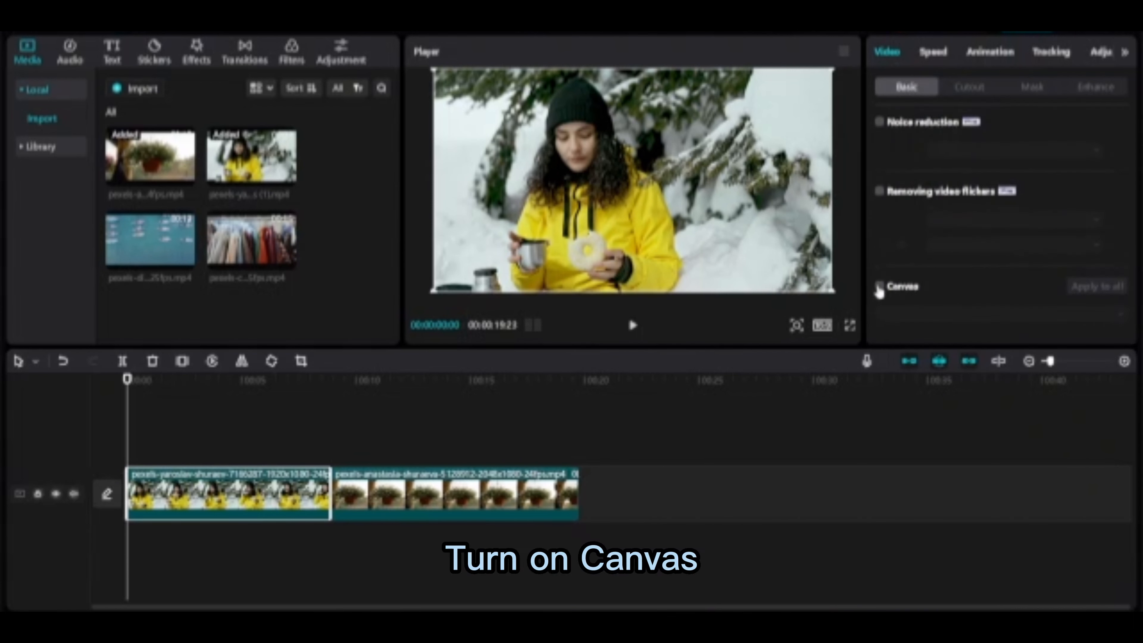
Enable Canvas on the yellow-jacket clip with the first blur level as background
{"action": "left_click", "coordinate": [880, 285]}
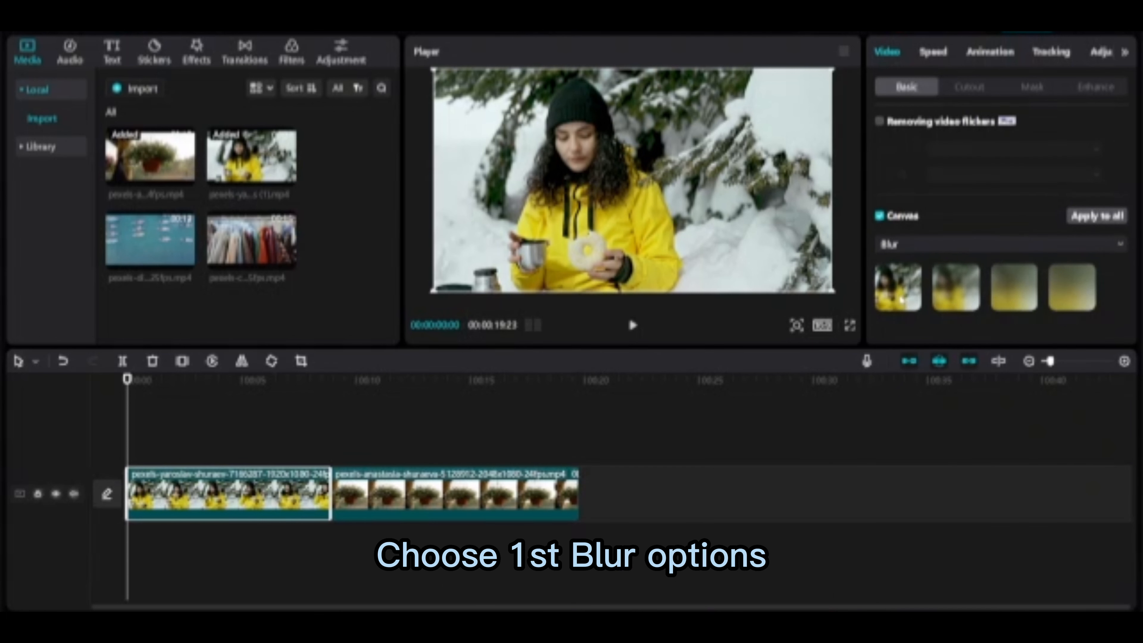
{"action": "left_click", "coordinate": [897, 286]}
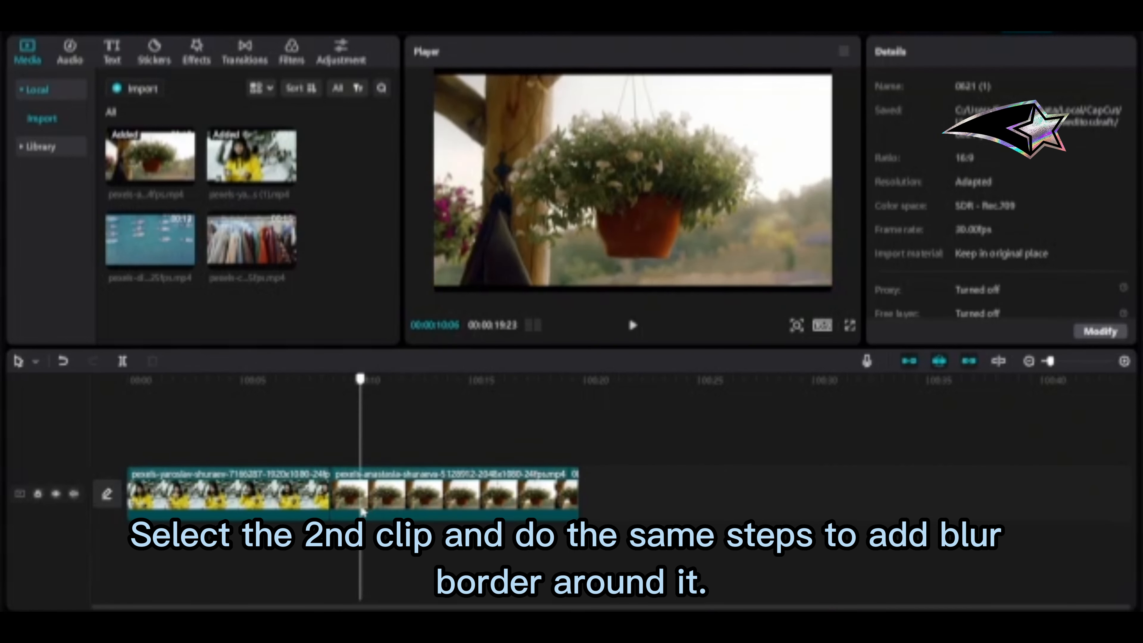
Enable a blurred canvas background on the hanging-flowers clip too
{"action": "left_click", "coordinate": [459, 494]}
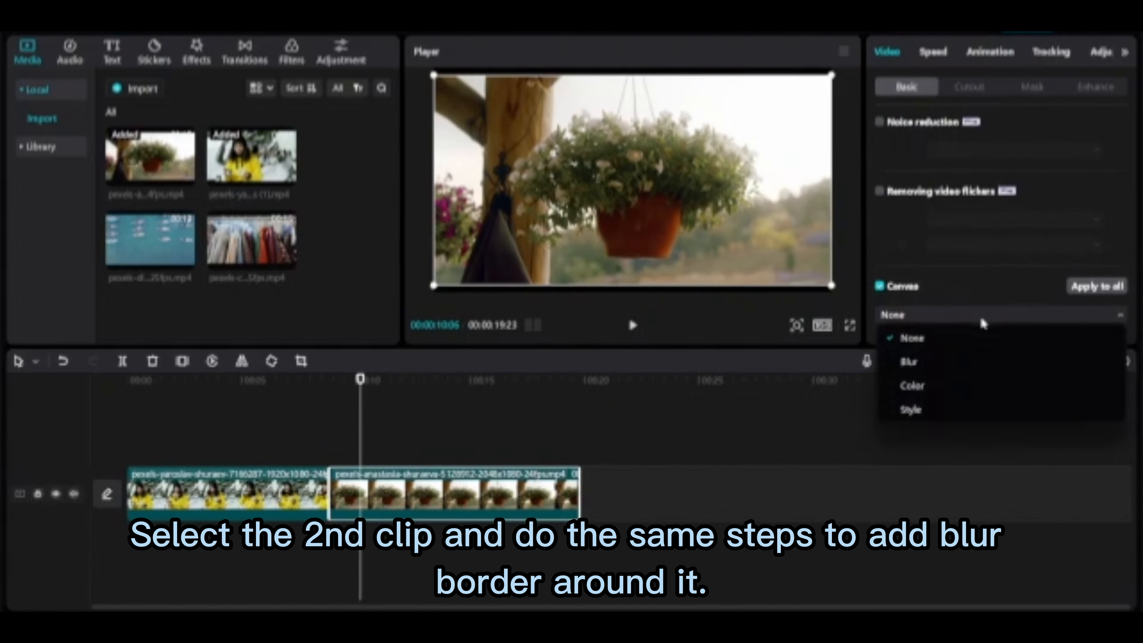
{"action": "left_click", "coordinate": [909, 361]}
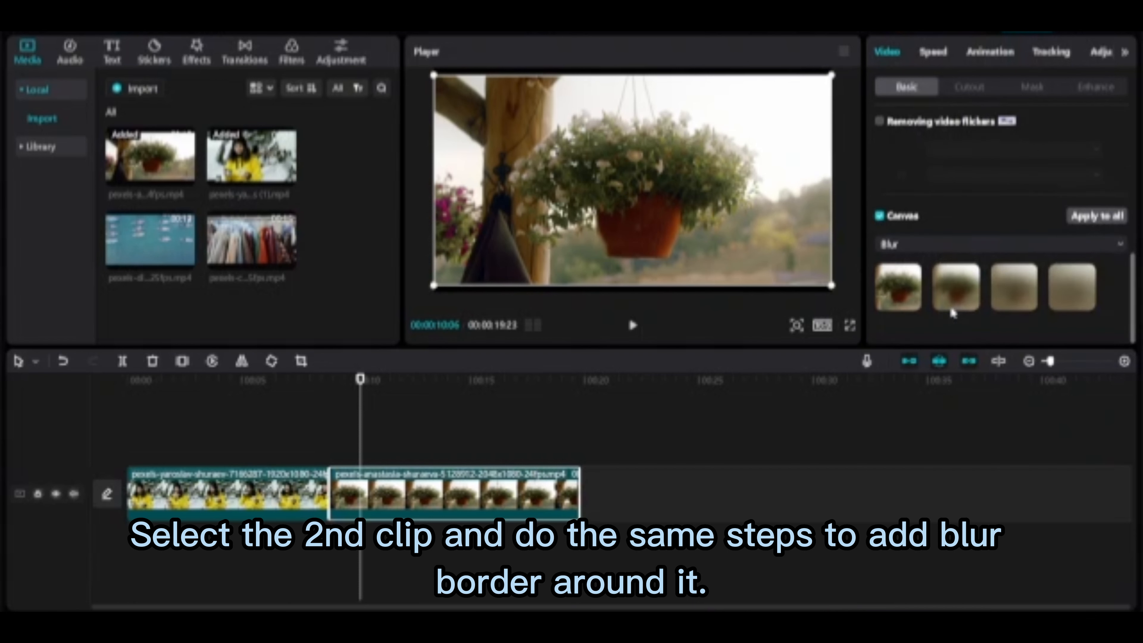
{"action": "left_click", "coordinate": [897, 286]}
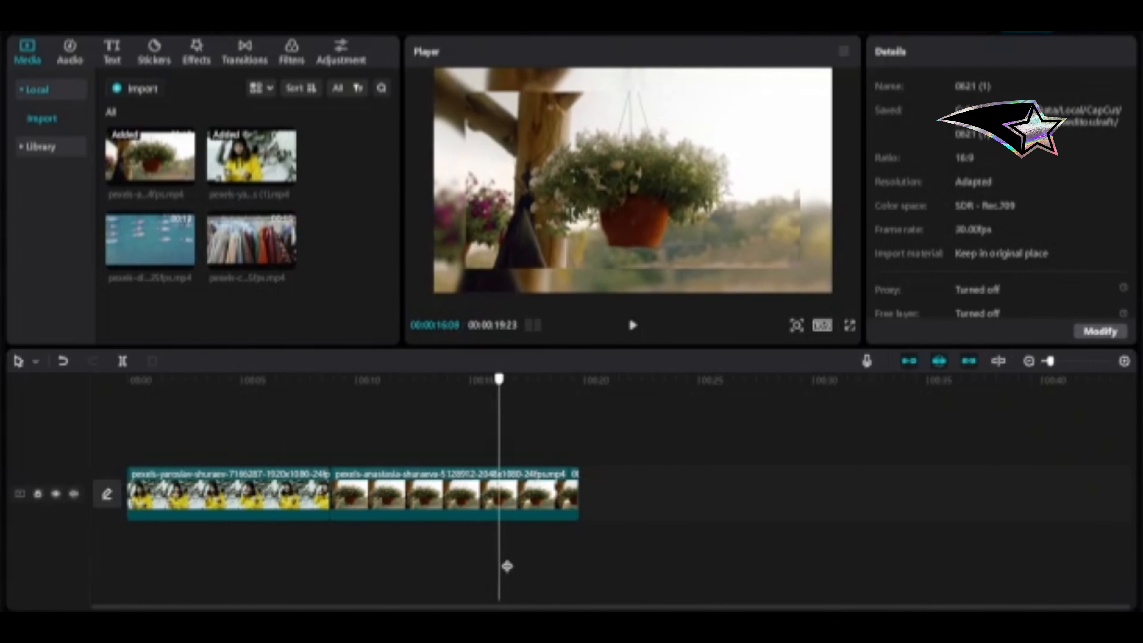
Export the project as a 4K MP4 titled 'blur background'
{"action": "left_click", "coordinate": [1027, 32]}
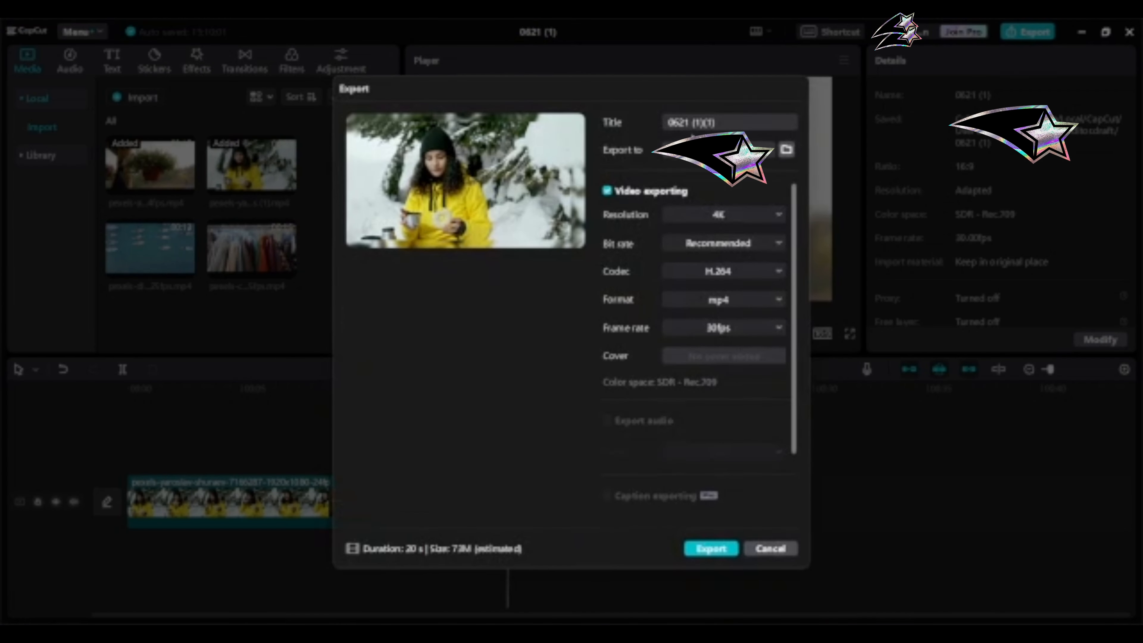
{"action": "left_click", "coordinate": [709, 548]}
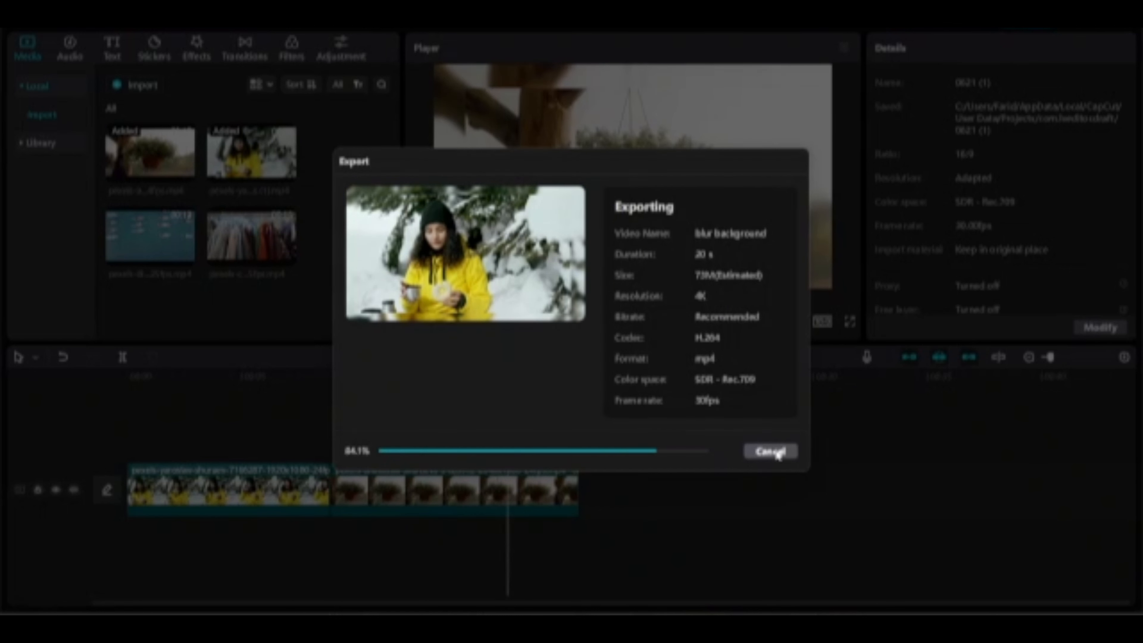
{"action": "left_click", "coordinate": [769, 450]}
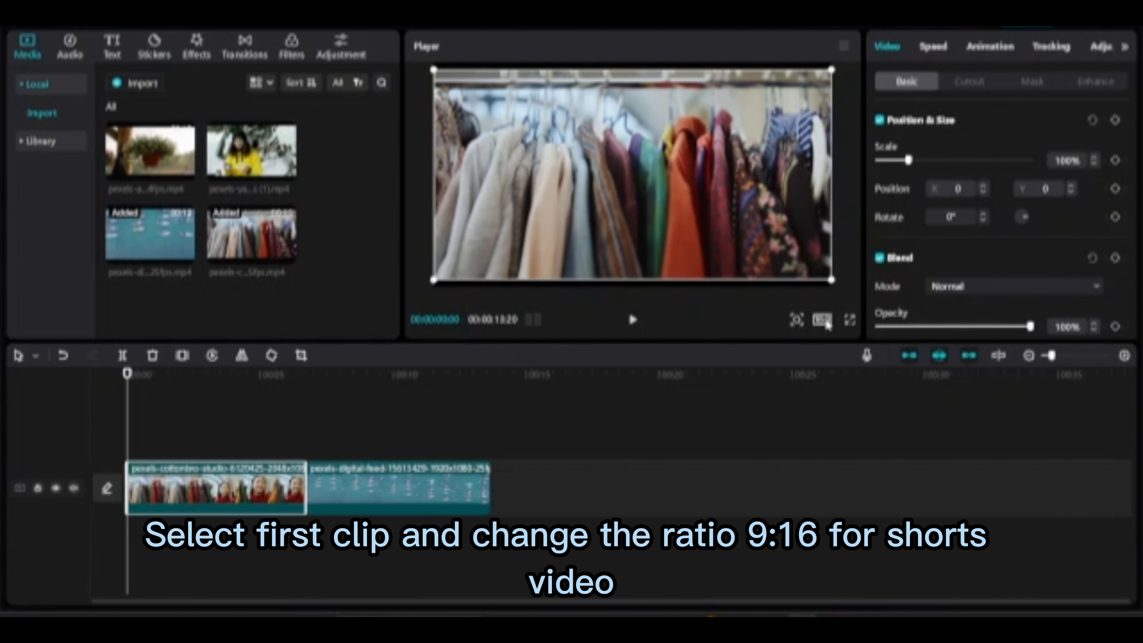
Set the project aspect ratio to 9:16
{"action": "left_click", "coordinate": [822, 319]}
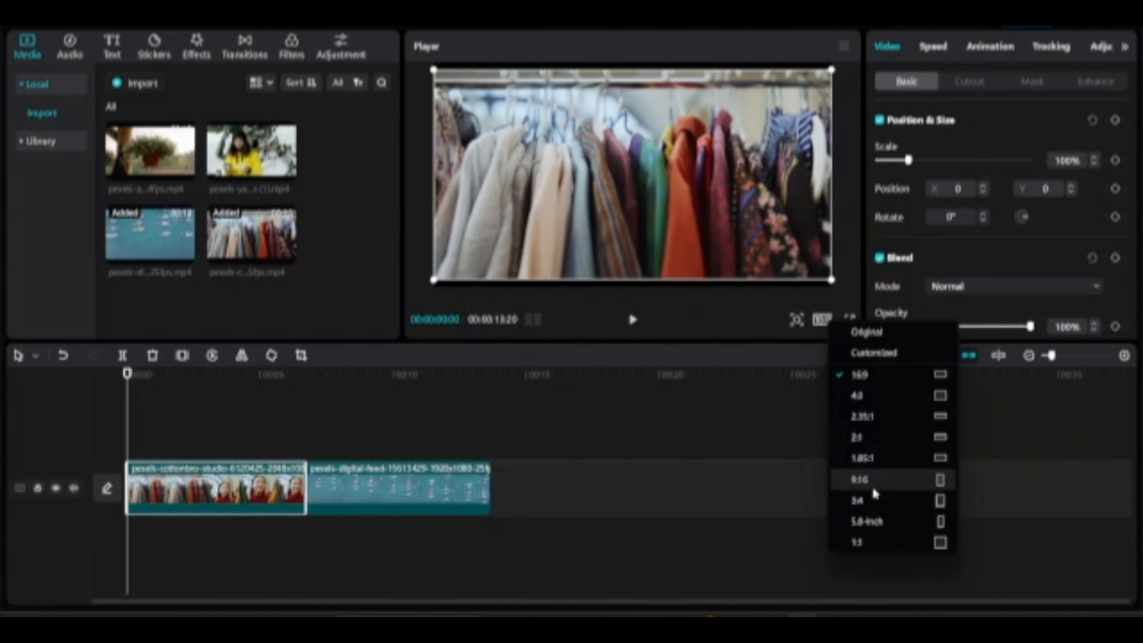
{"action": "left_click", "coordinate": [860, 480]}
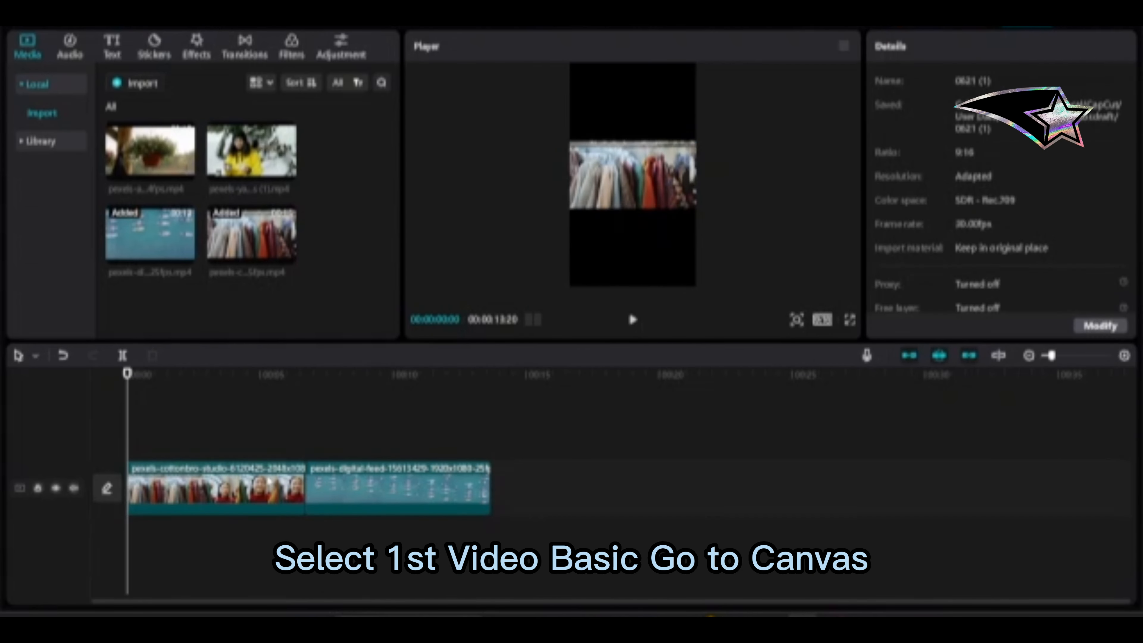
Give the clothes-rack clip a Canvas blur background at the second blur level
{"action": "left_click", "coordinate": [215, 486]}
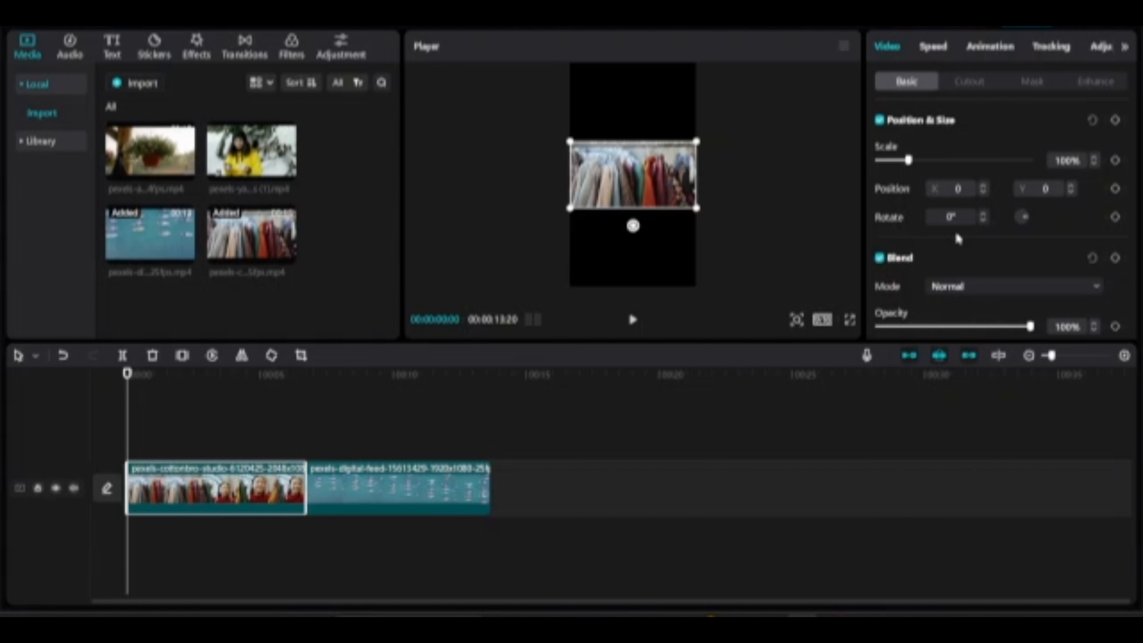
{"action": "scroll", "scroll_direction": "down", "scroll_amount": 3}
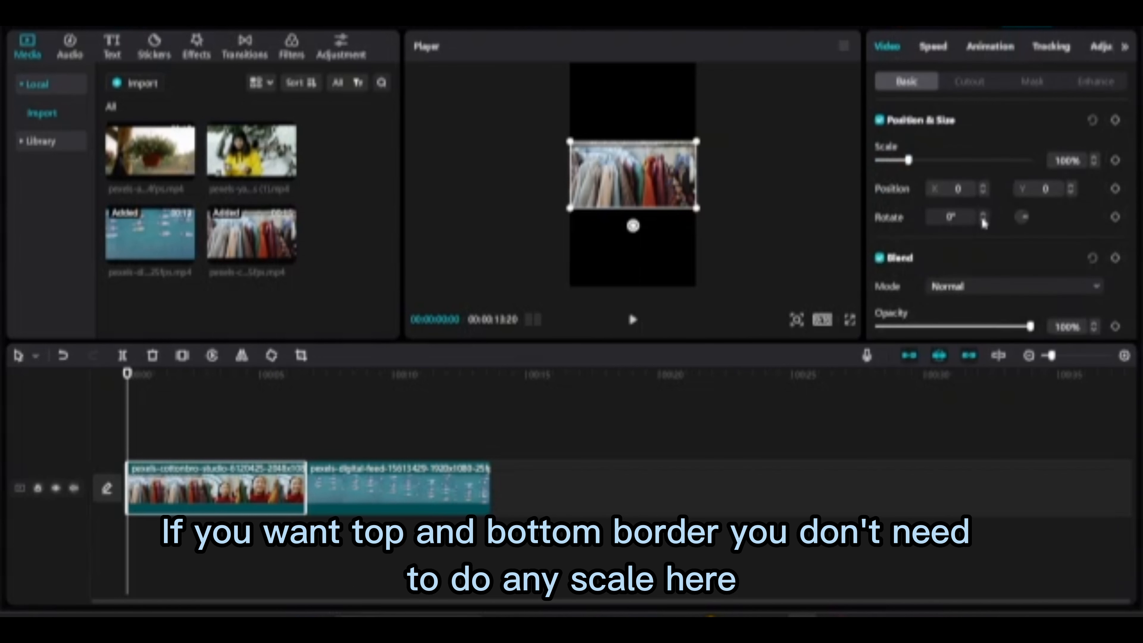
{"action": "scroll", "scroll_direction": "down", "scroll_amount": 3}
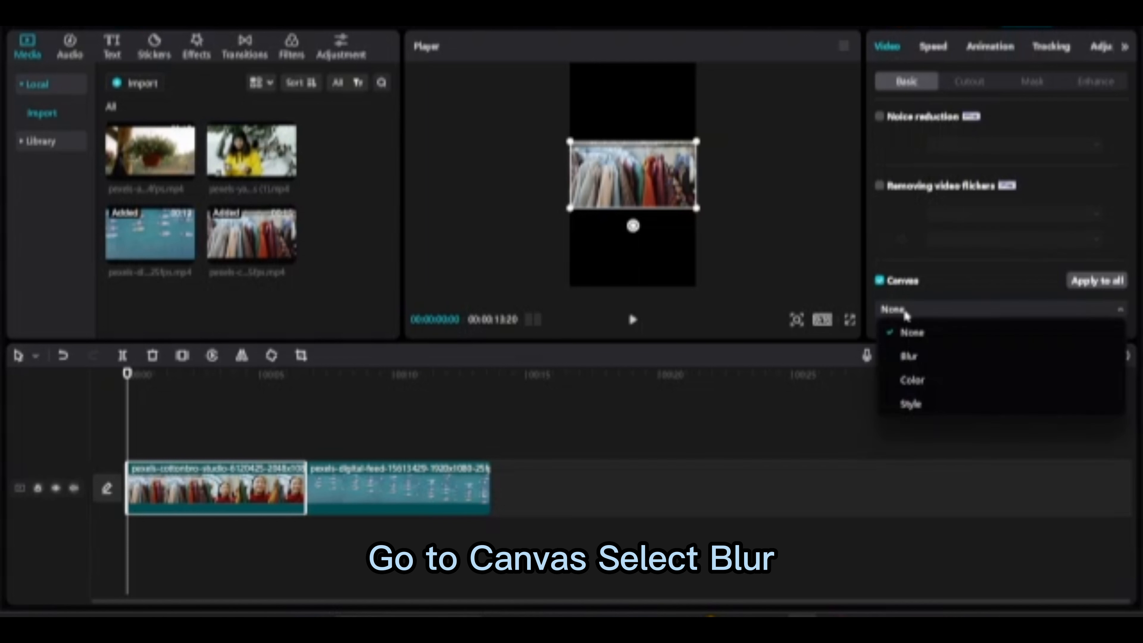
{"action": "left_click", "coordinate": [907, 356]}
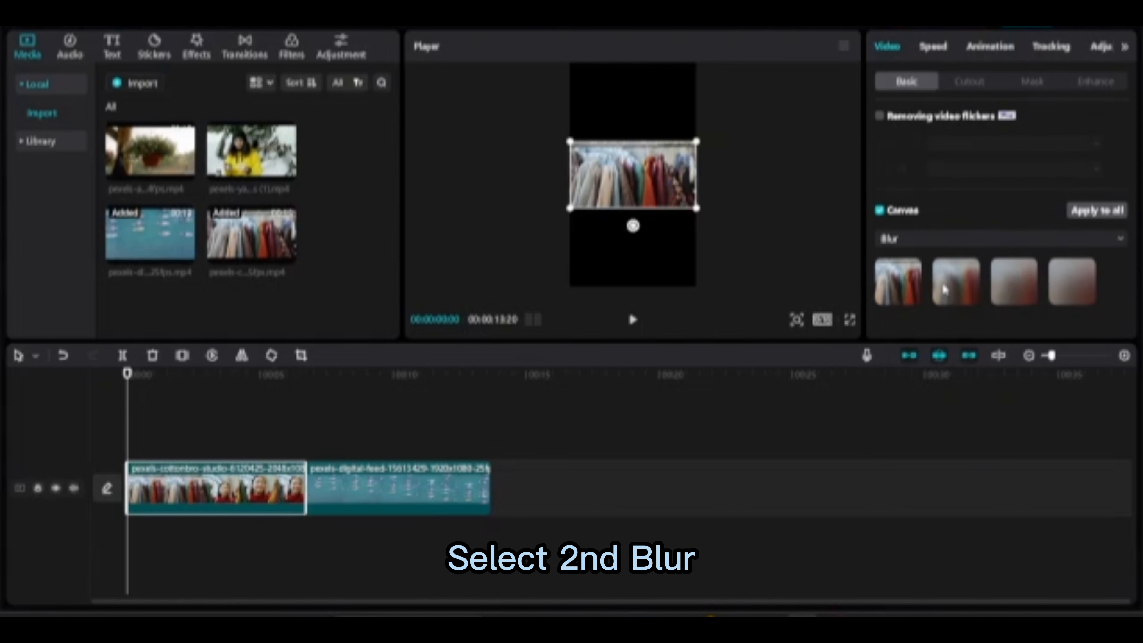
{"action": "left_click", "coordinate": [955, 280]}
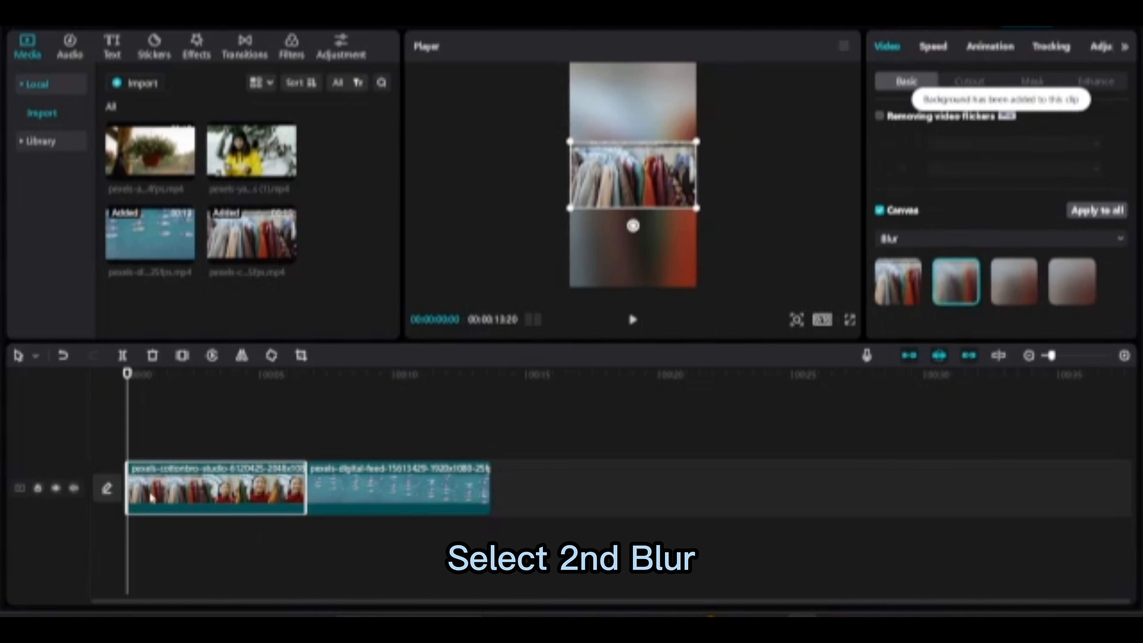
{"action": "left_click", "coordinate": [397, 487]}
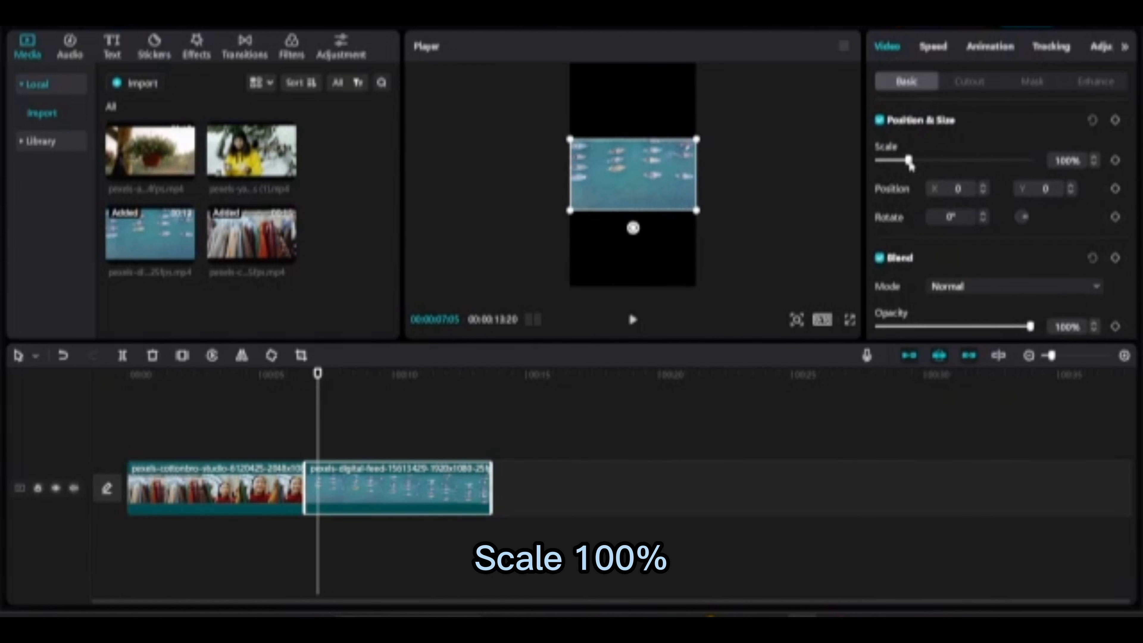
Give the fish clip a blurred canvas background as well
{"action": "scroll", "scroll_direction": "down", "scroll_amount": 3}
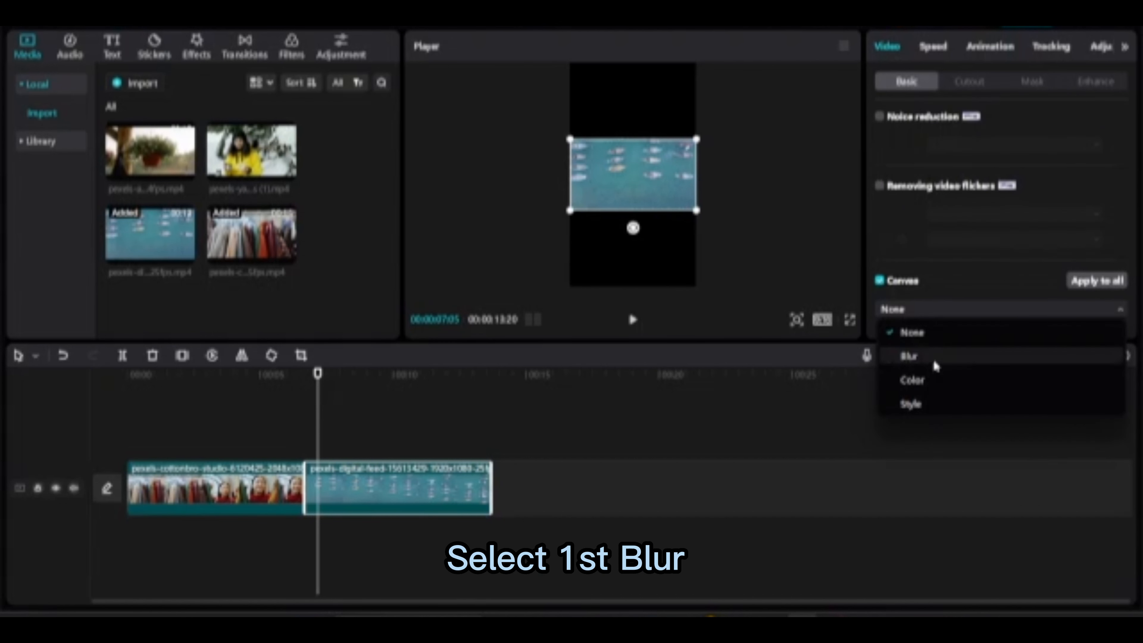
{"action": "left_click", "coordinate": [909, 356]}
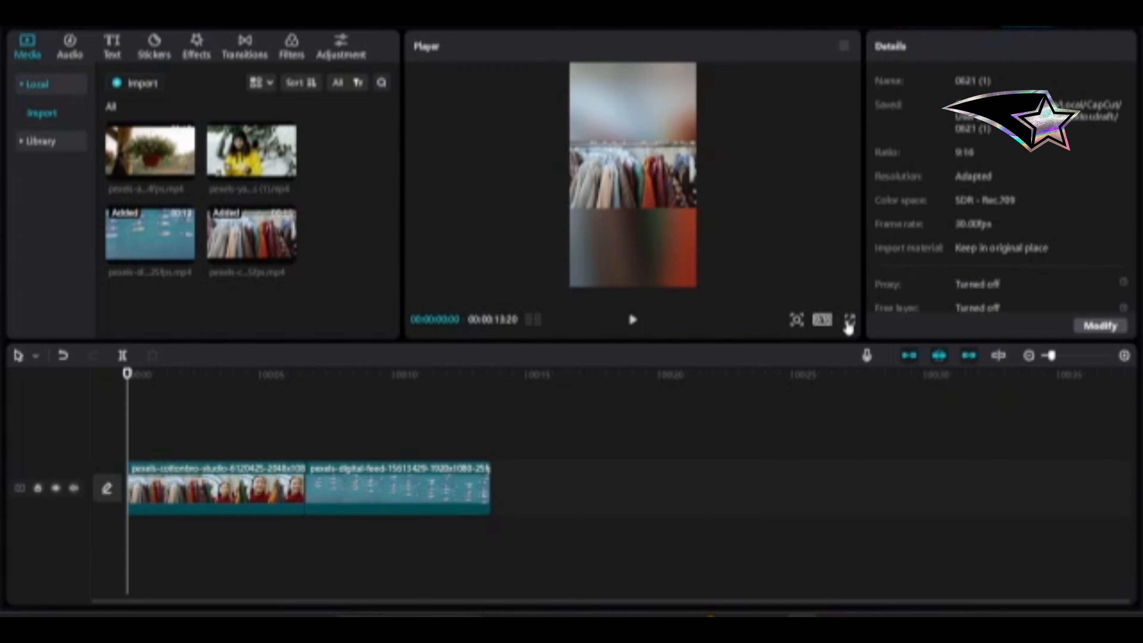
{"action": "left_click", "coordinate": [848, 321]}
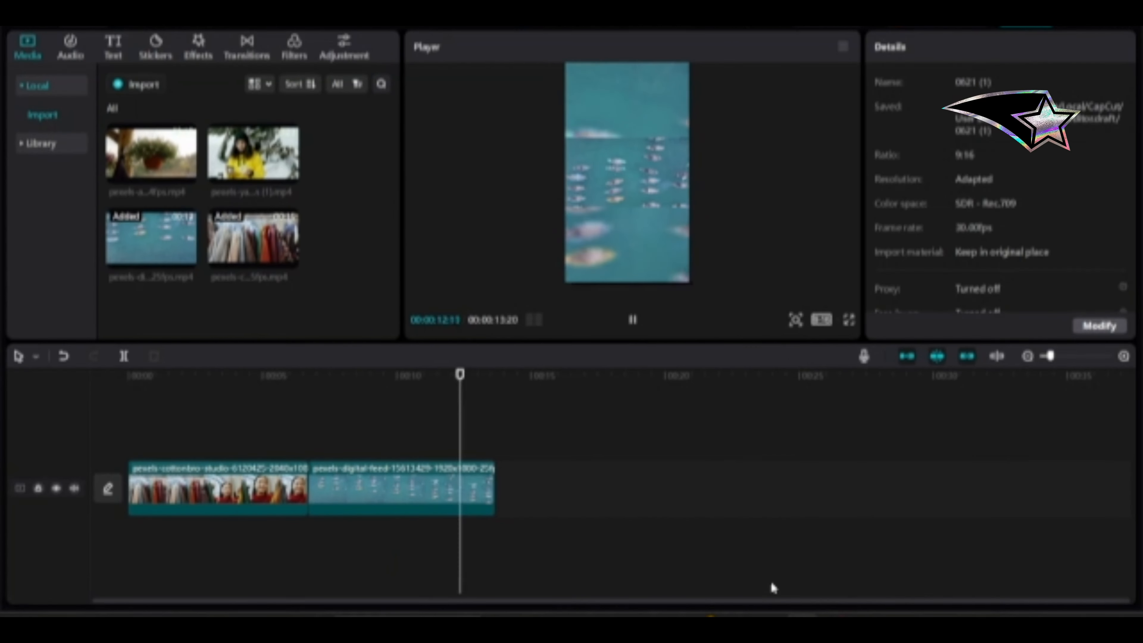
Play back the vertical video to check both clips are blur-filled, then pause
{"action": "left_click", "coordinate": [633, 319]}
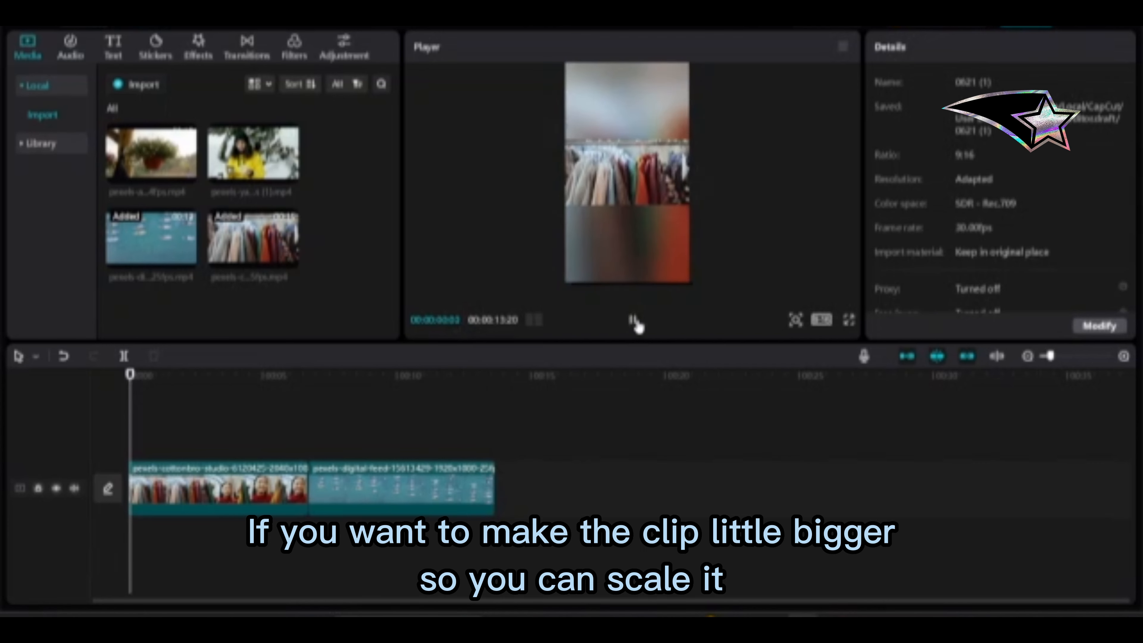
{"action": "left_click", "coordinate": [633, 319]}
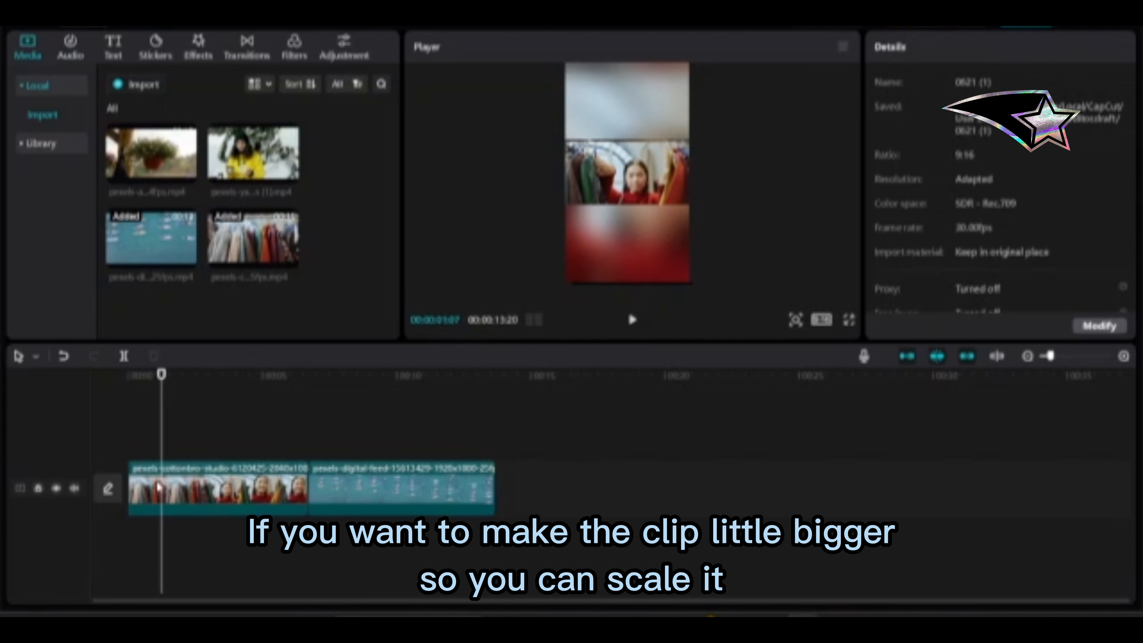